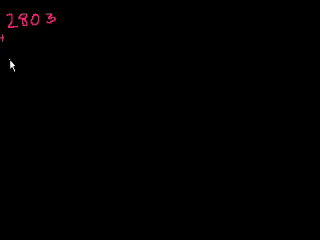
mouse_move(12, 36)
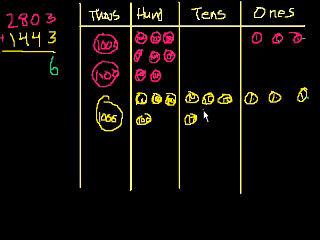
type("4")
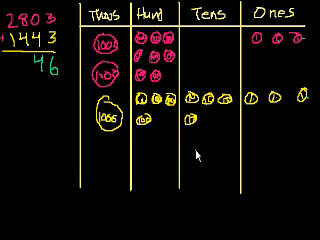
type("4")
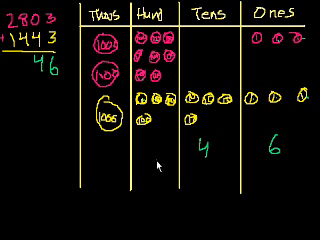